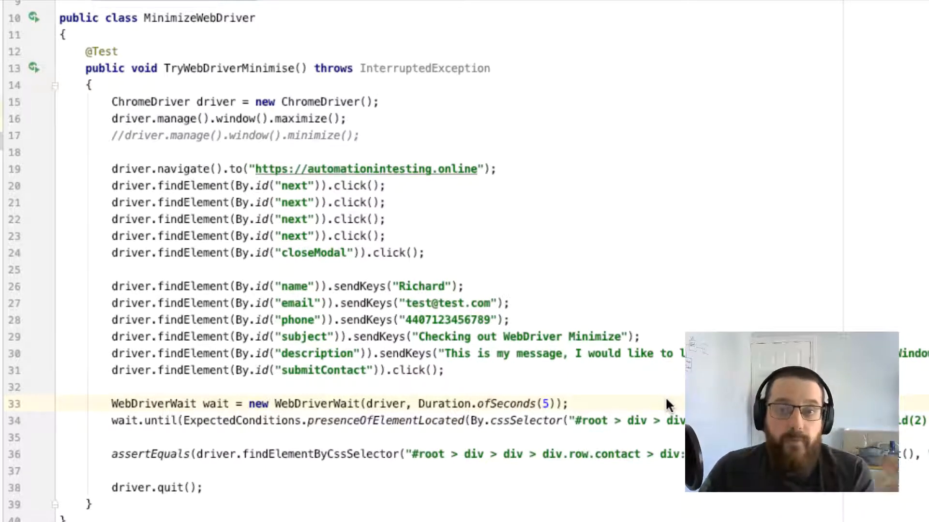
# Launch the TryWebDriverMinimise() test from the run gutter icon so ChromeDriver starts.
pyautogui.scroll(3)
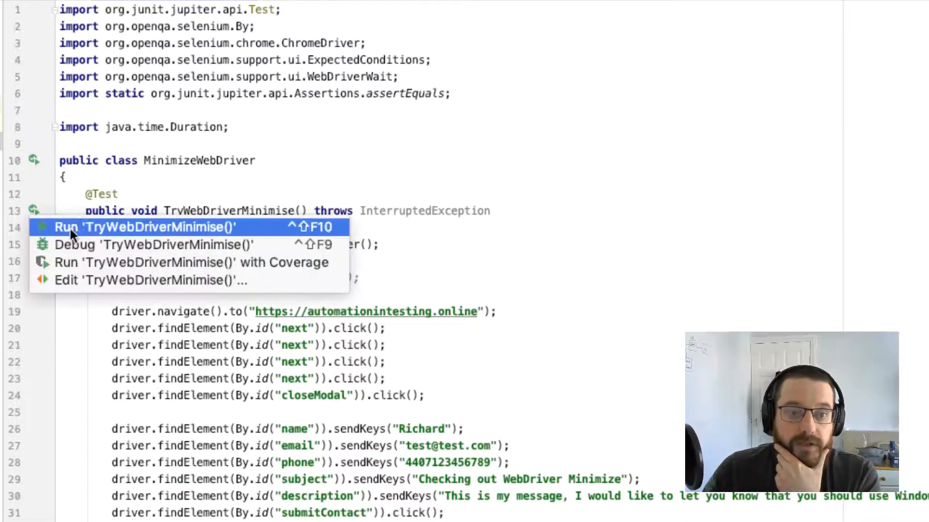
pyautogui.click(143, 227)
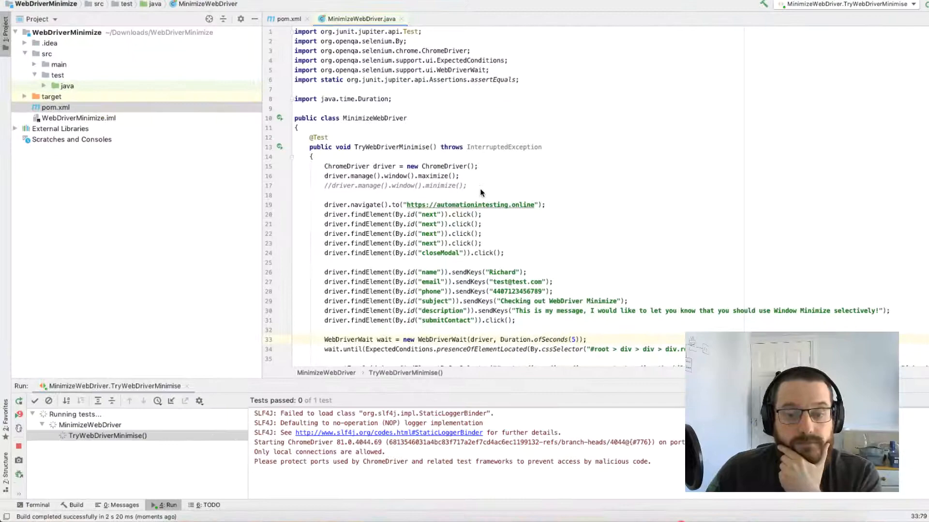